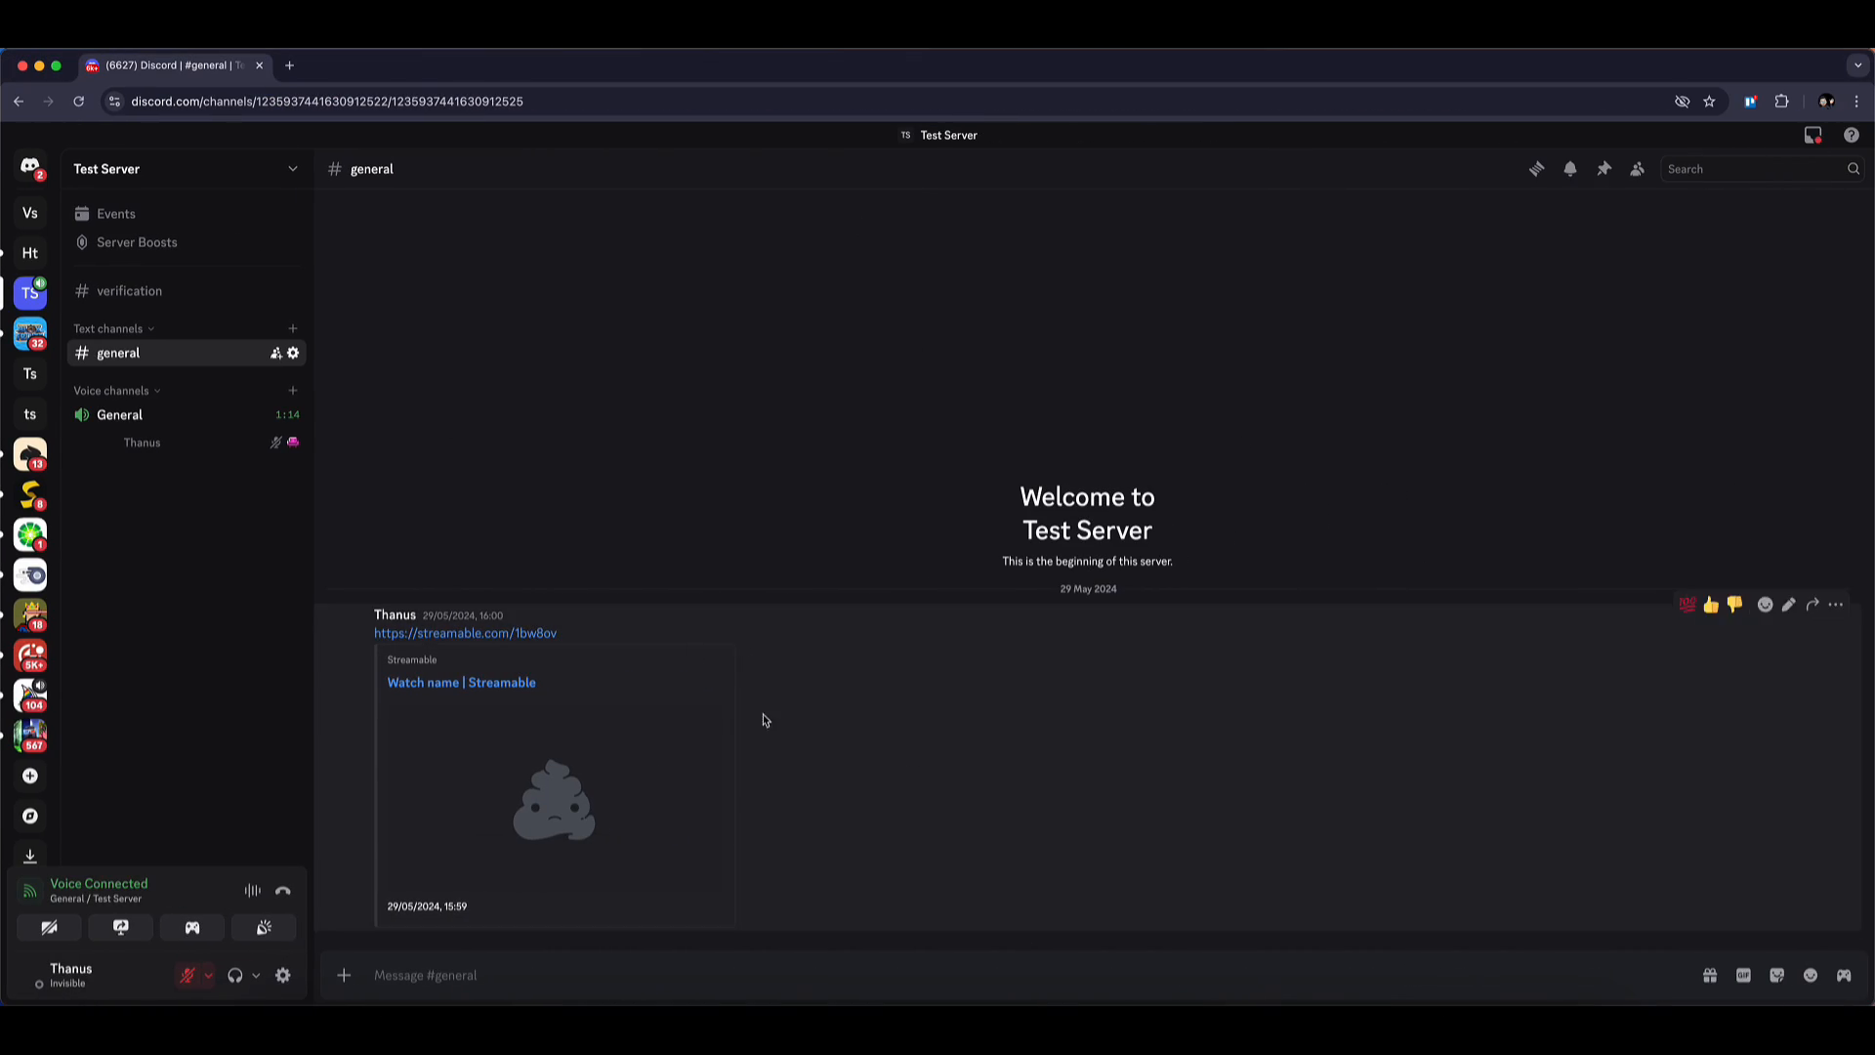
pyautogui.moveTo(782, 564)
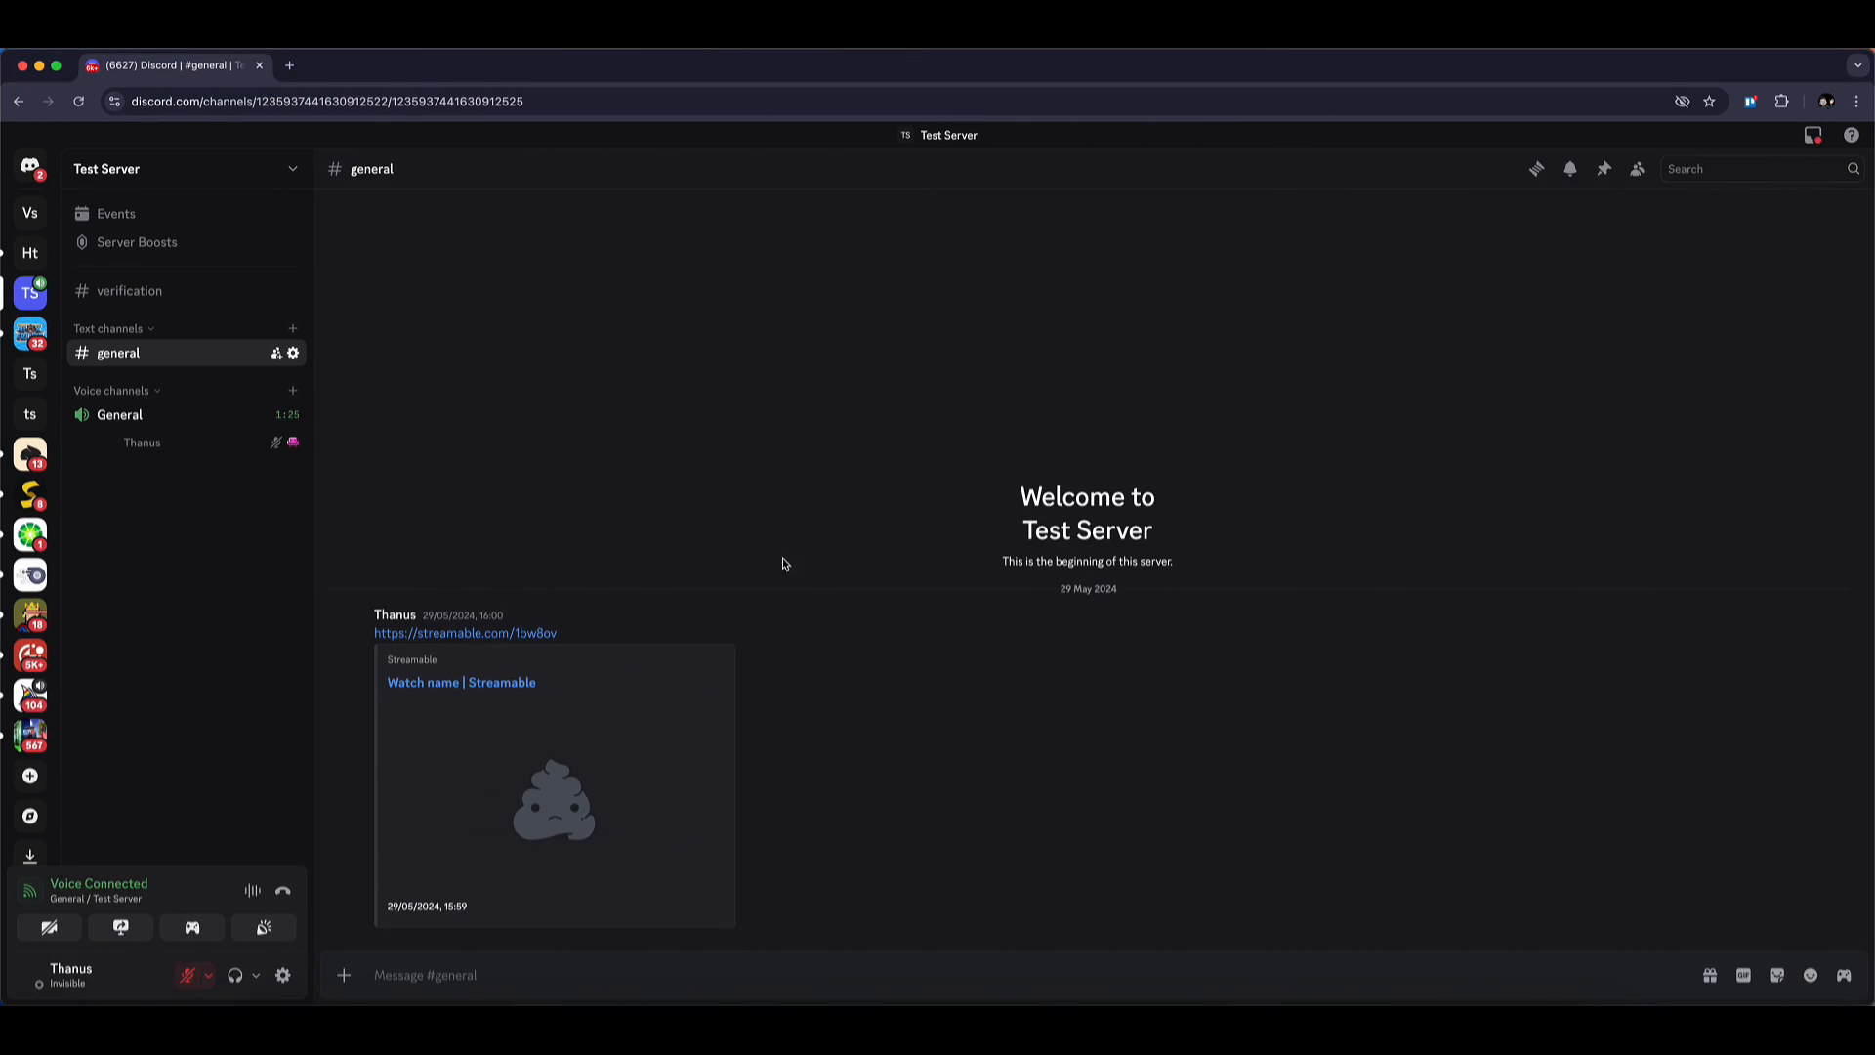
pyautogui.moveTo(618, 635)
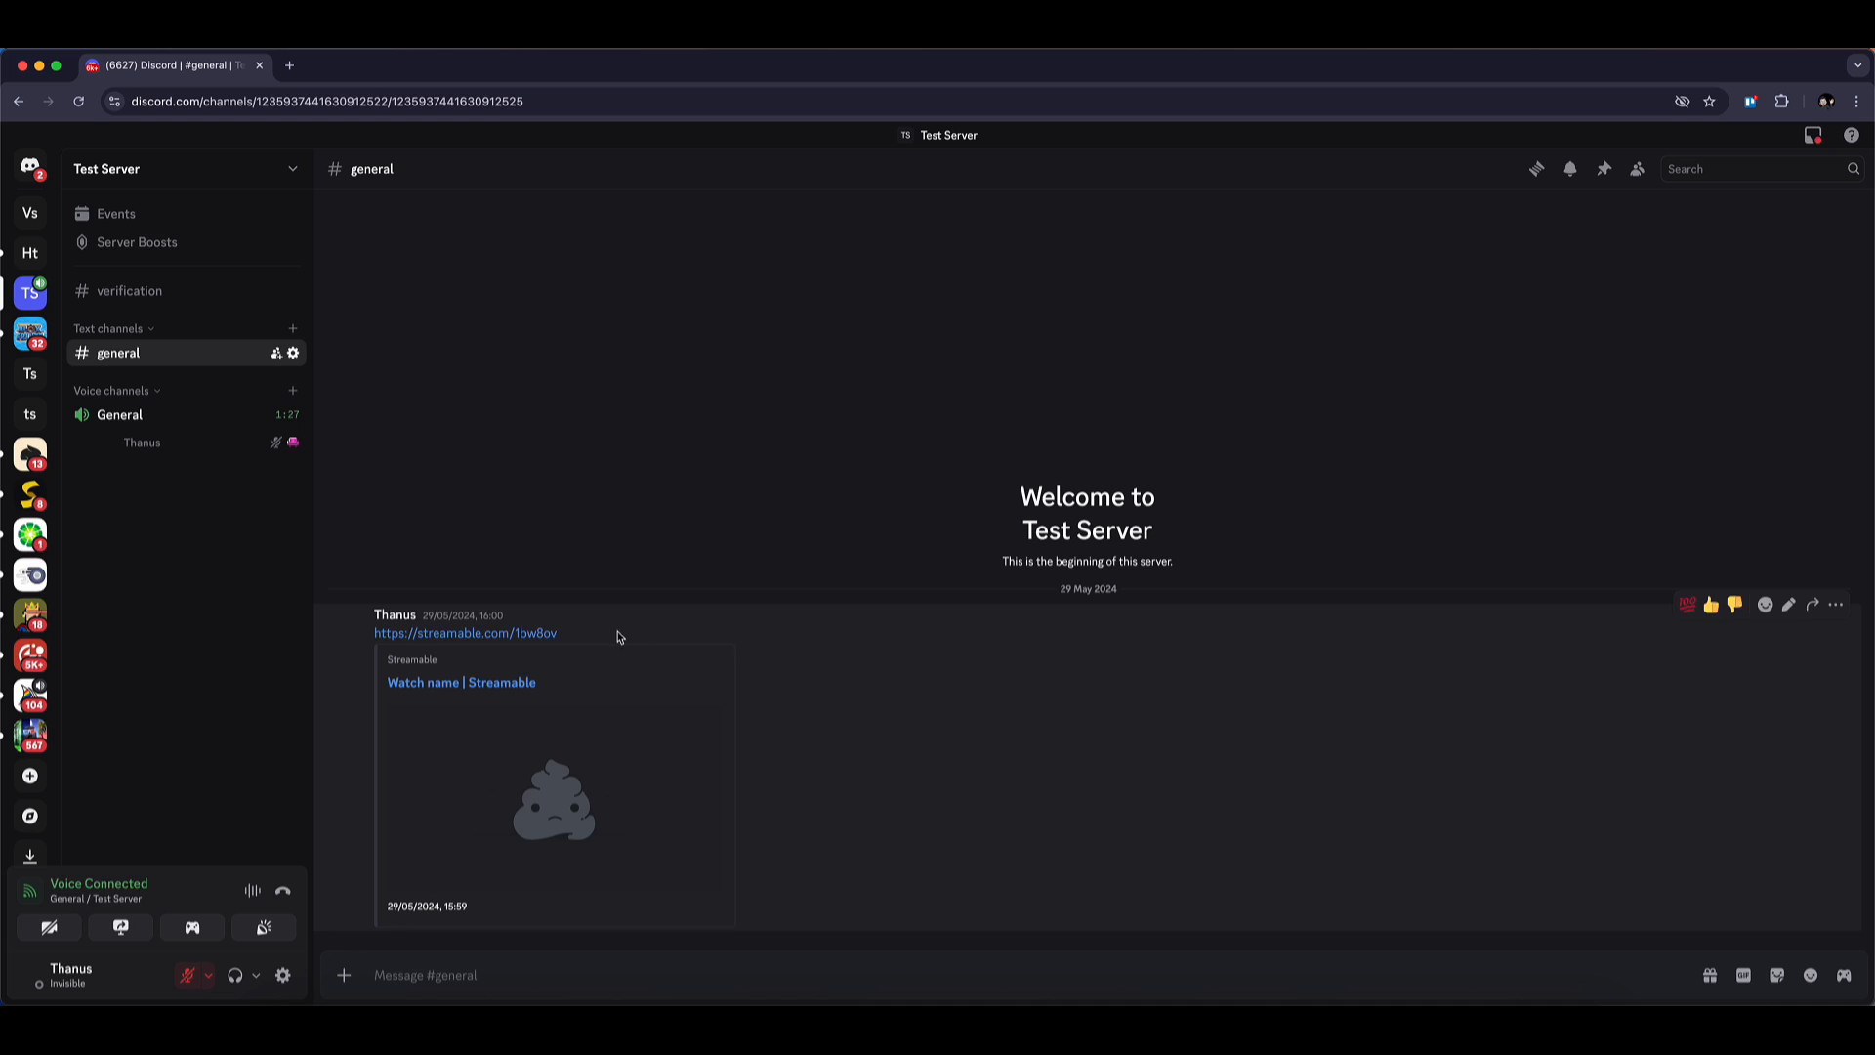
pyautogui.moveTo(283, 975)
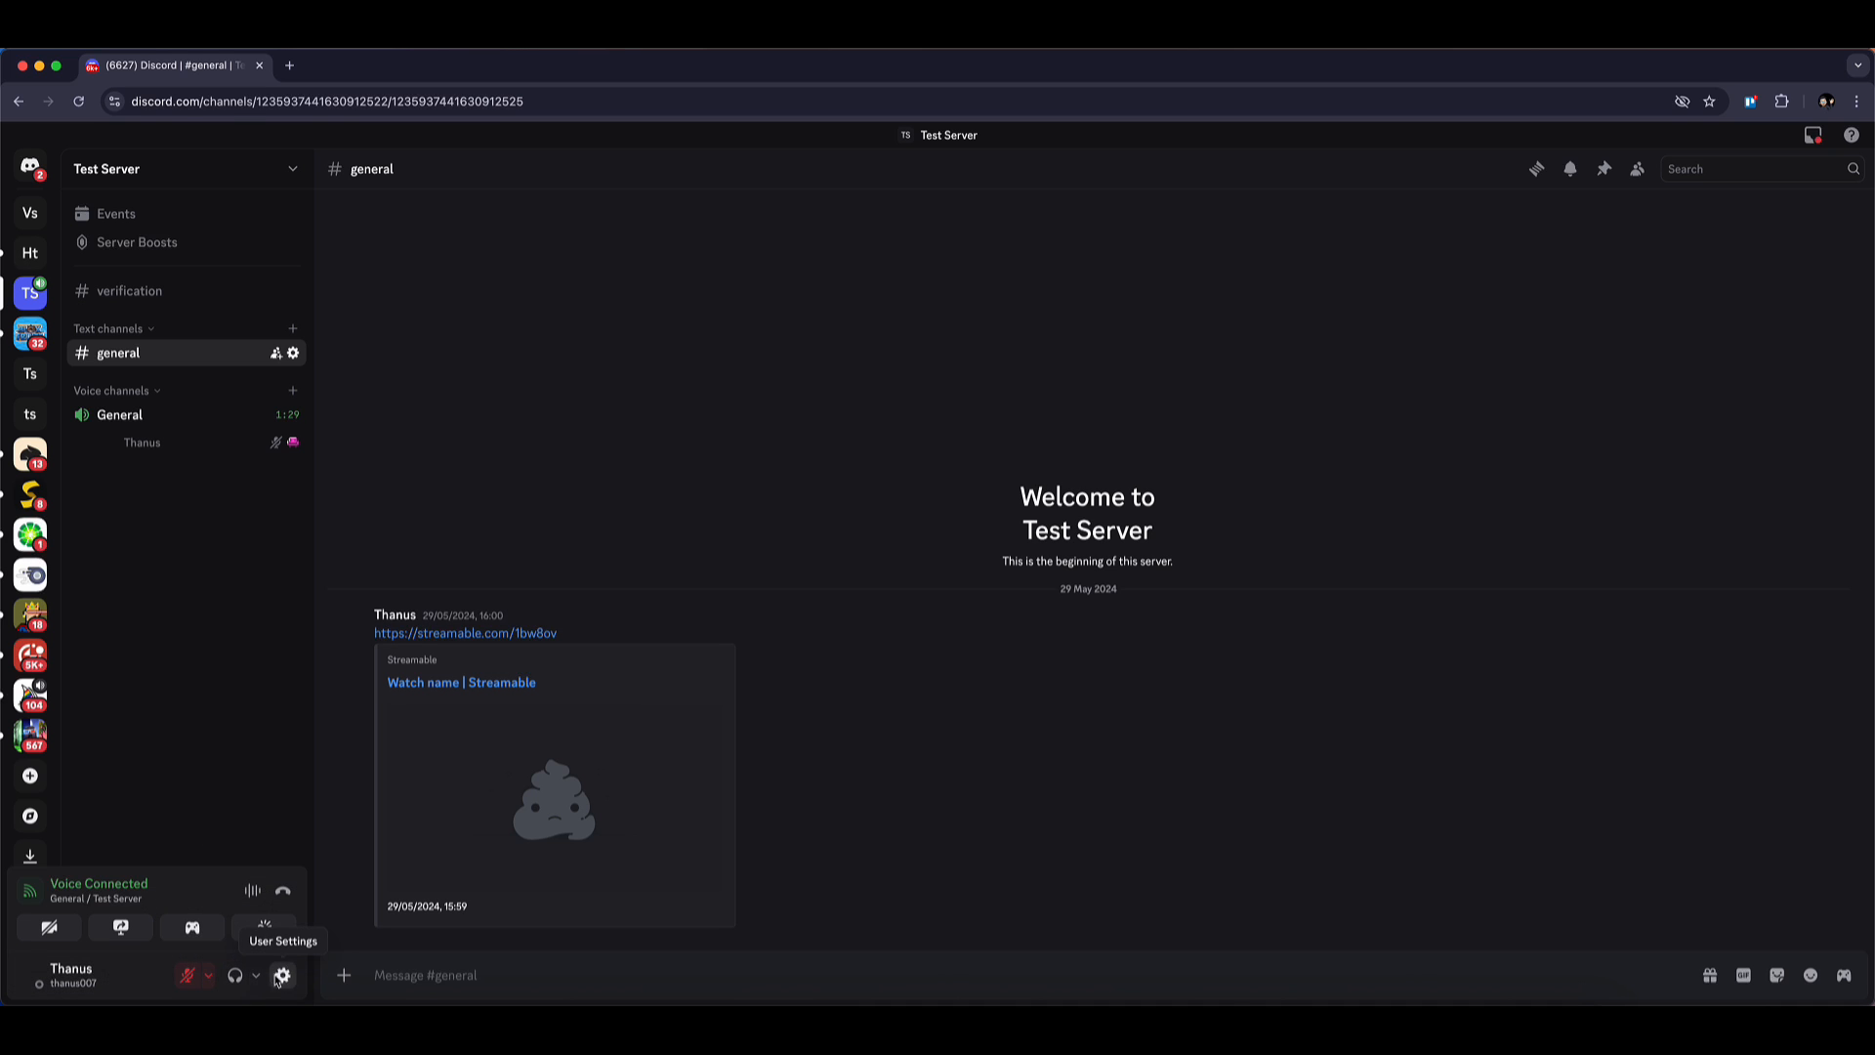
# Step: Run Discord's microphone check, dismiss the access-denied warning, then open Chrome's Settings page
pyautogui.click(282, 977)
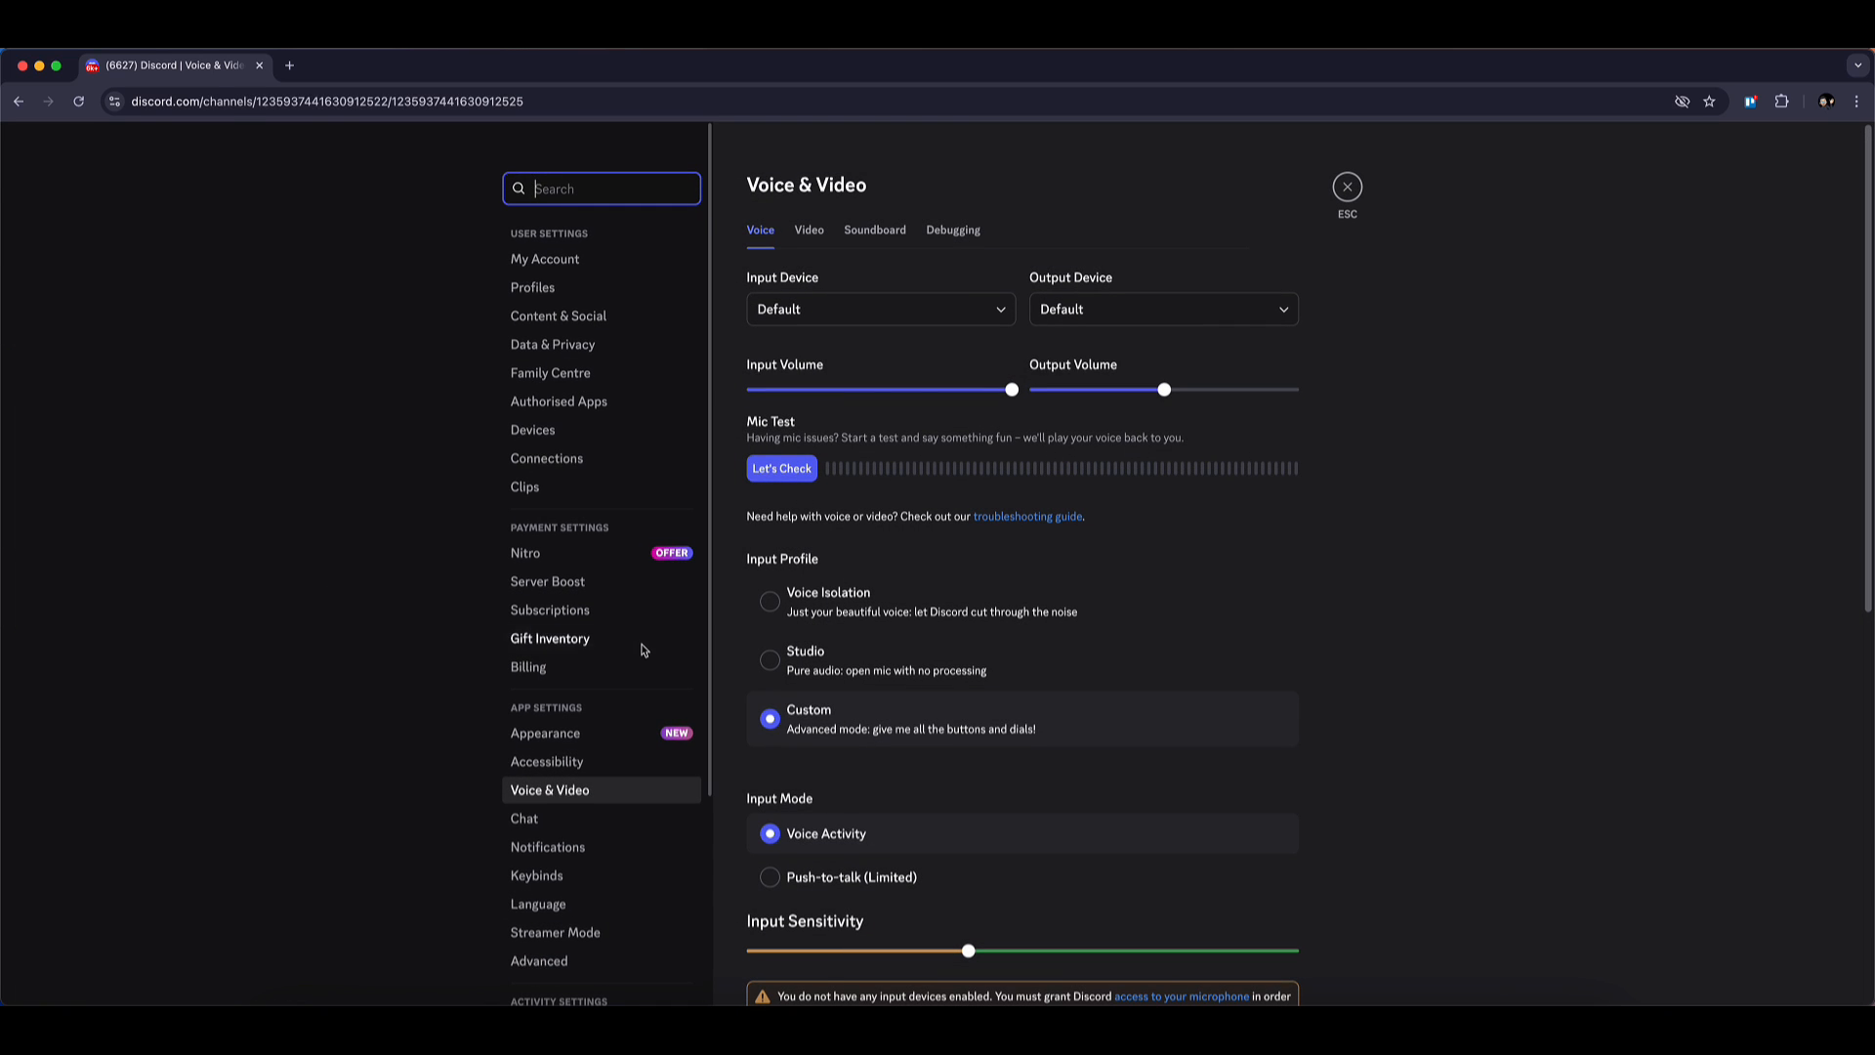
pyautogui.click(781, 468)
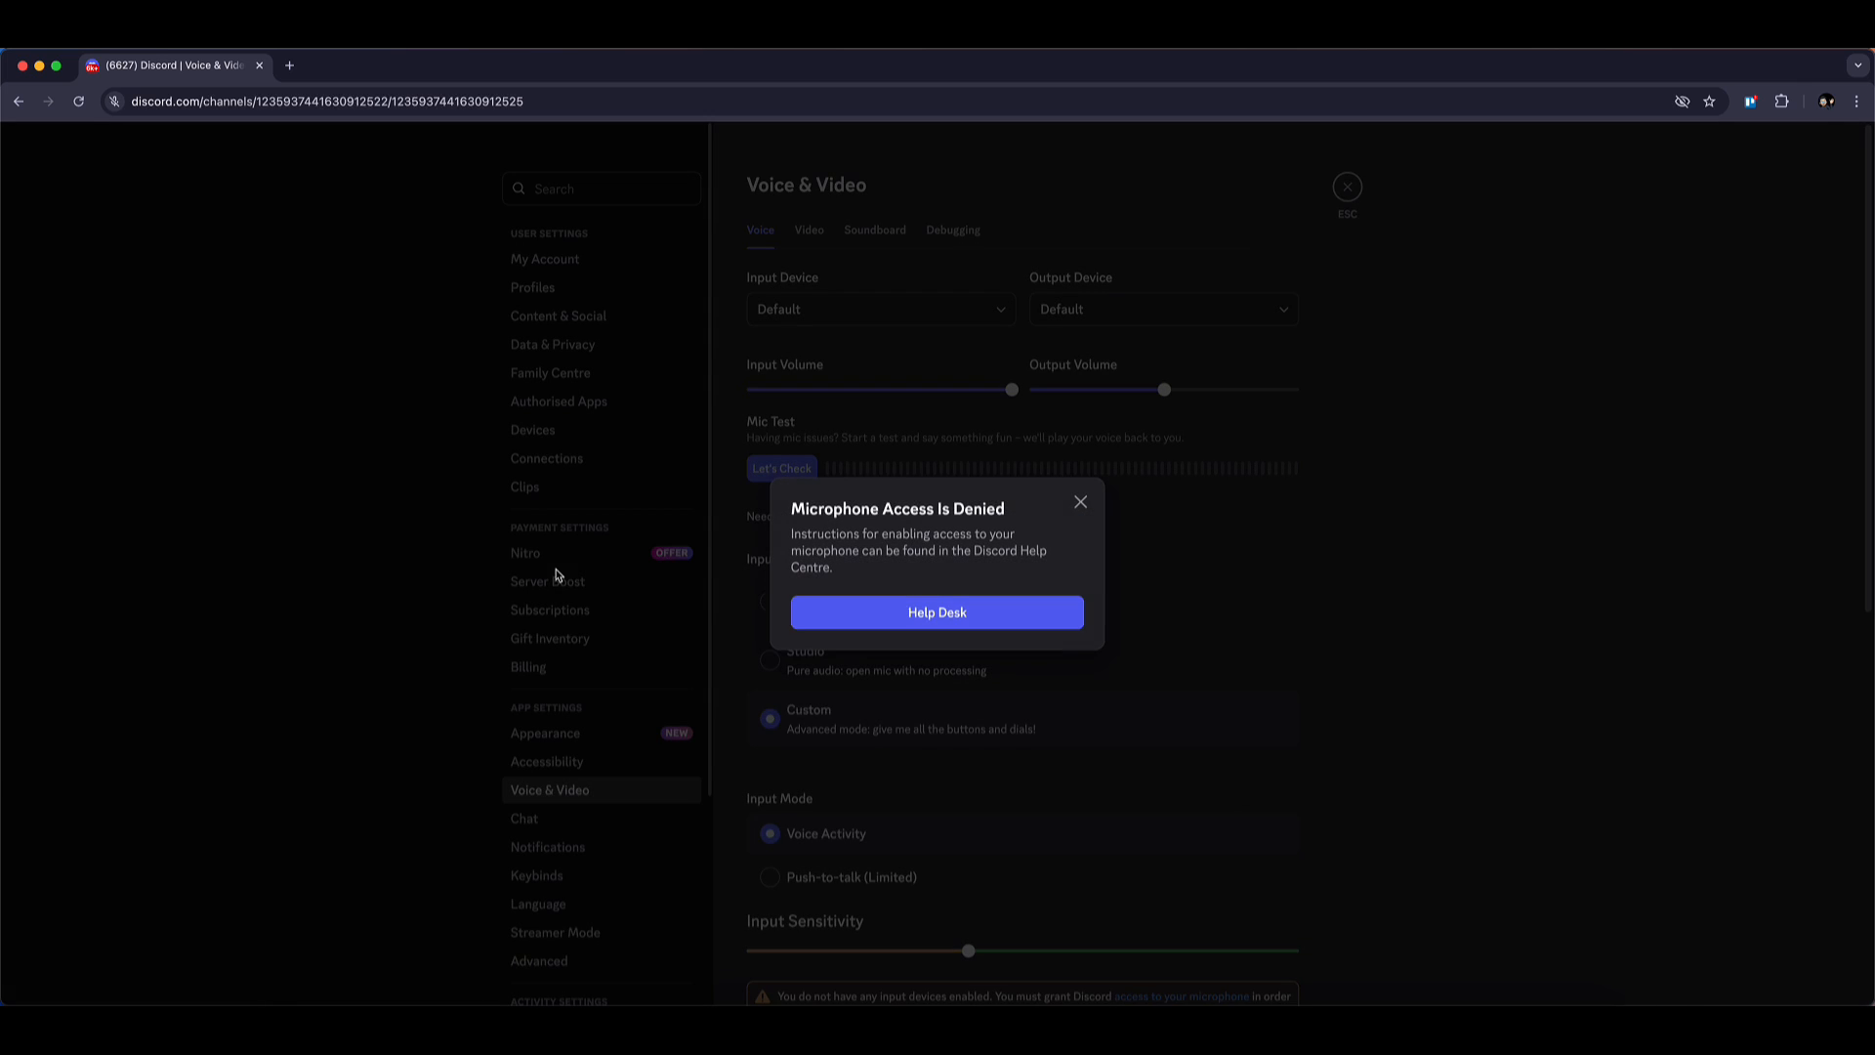
pyautogui.click(1080, 501)
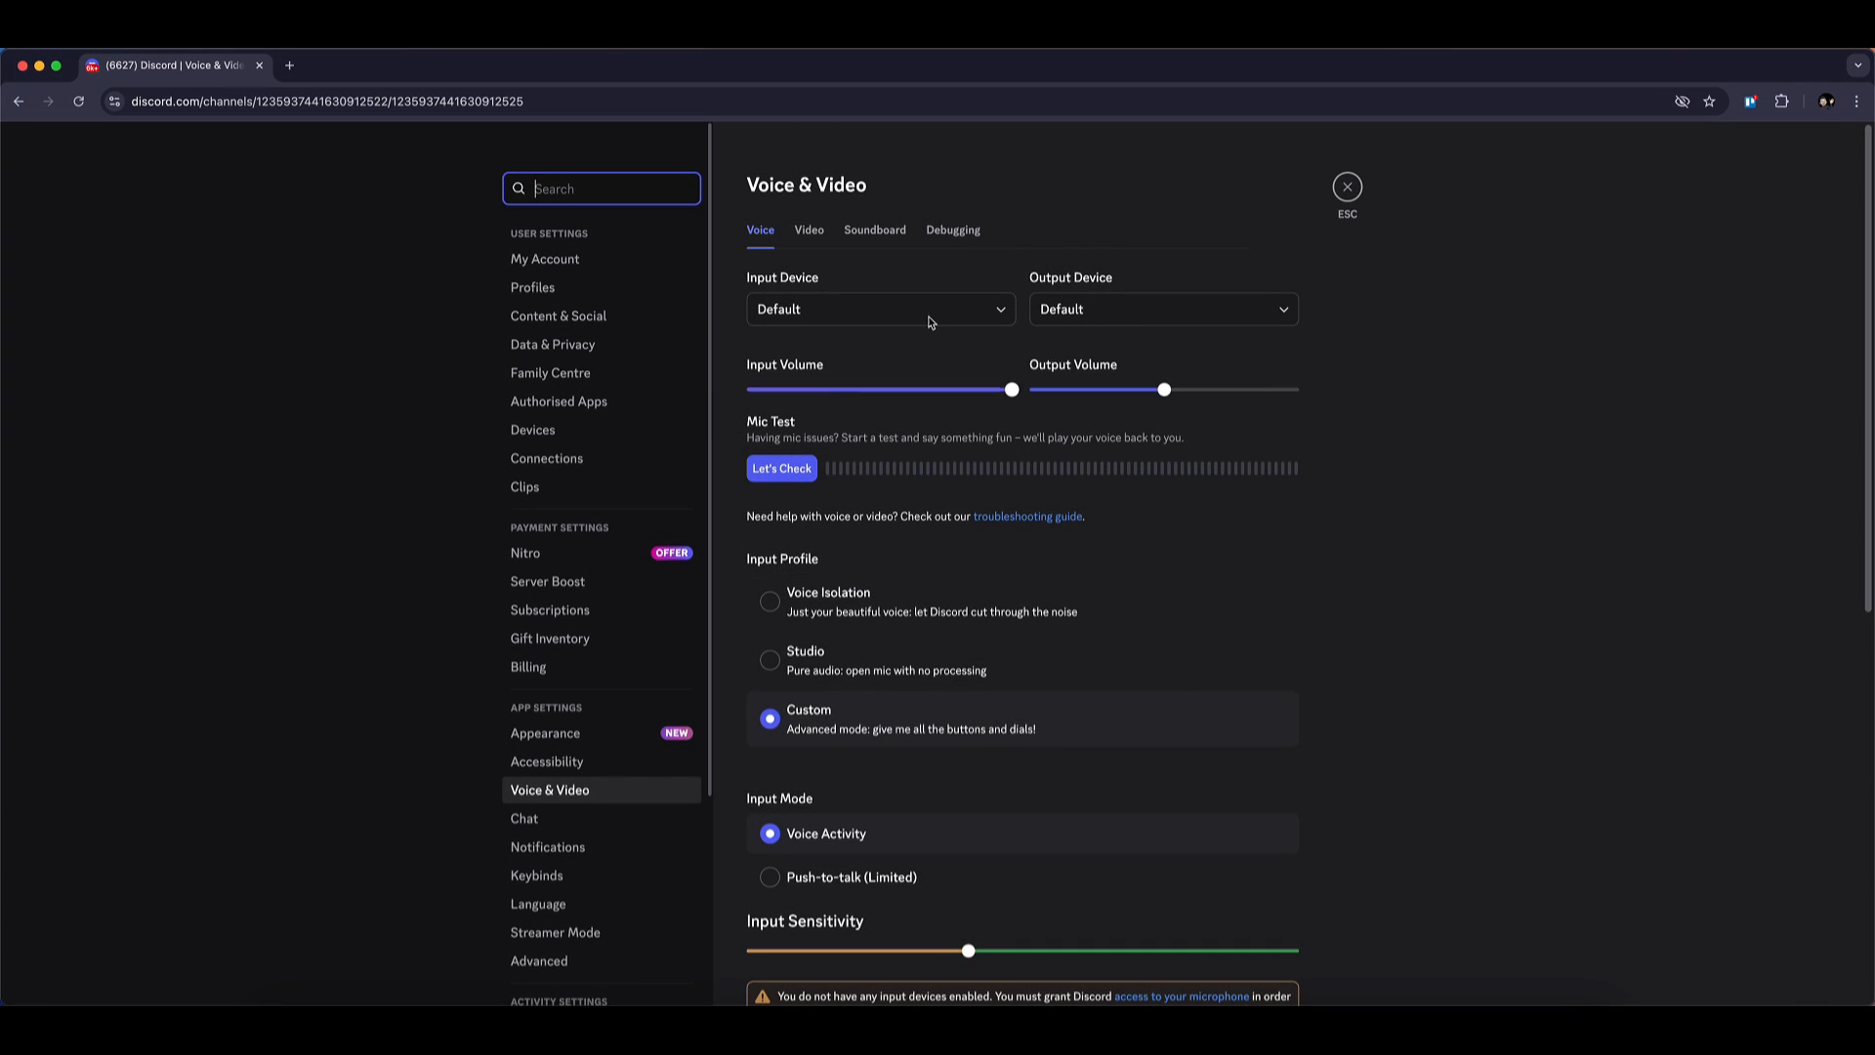
pyautogui.click(1858, 101)
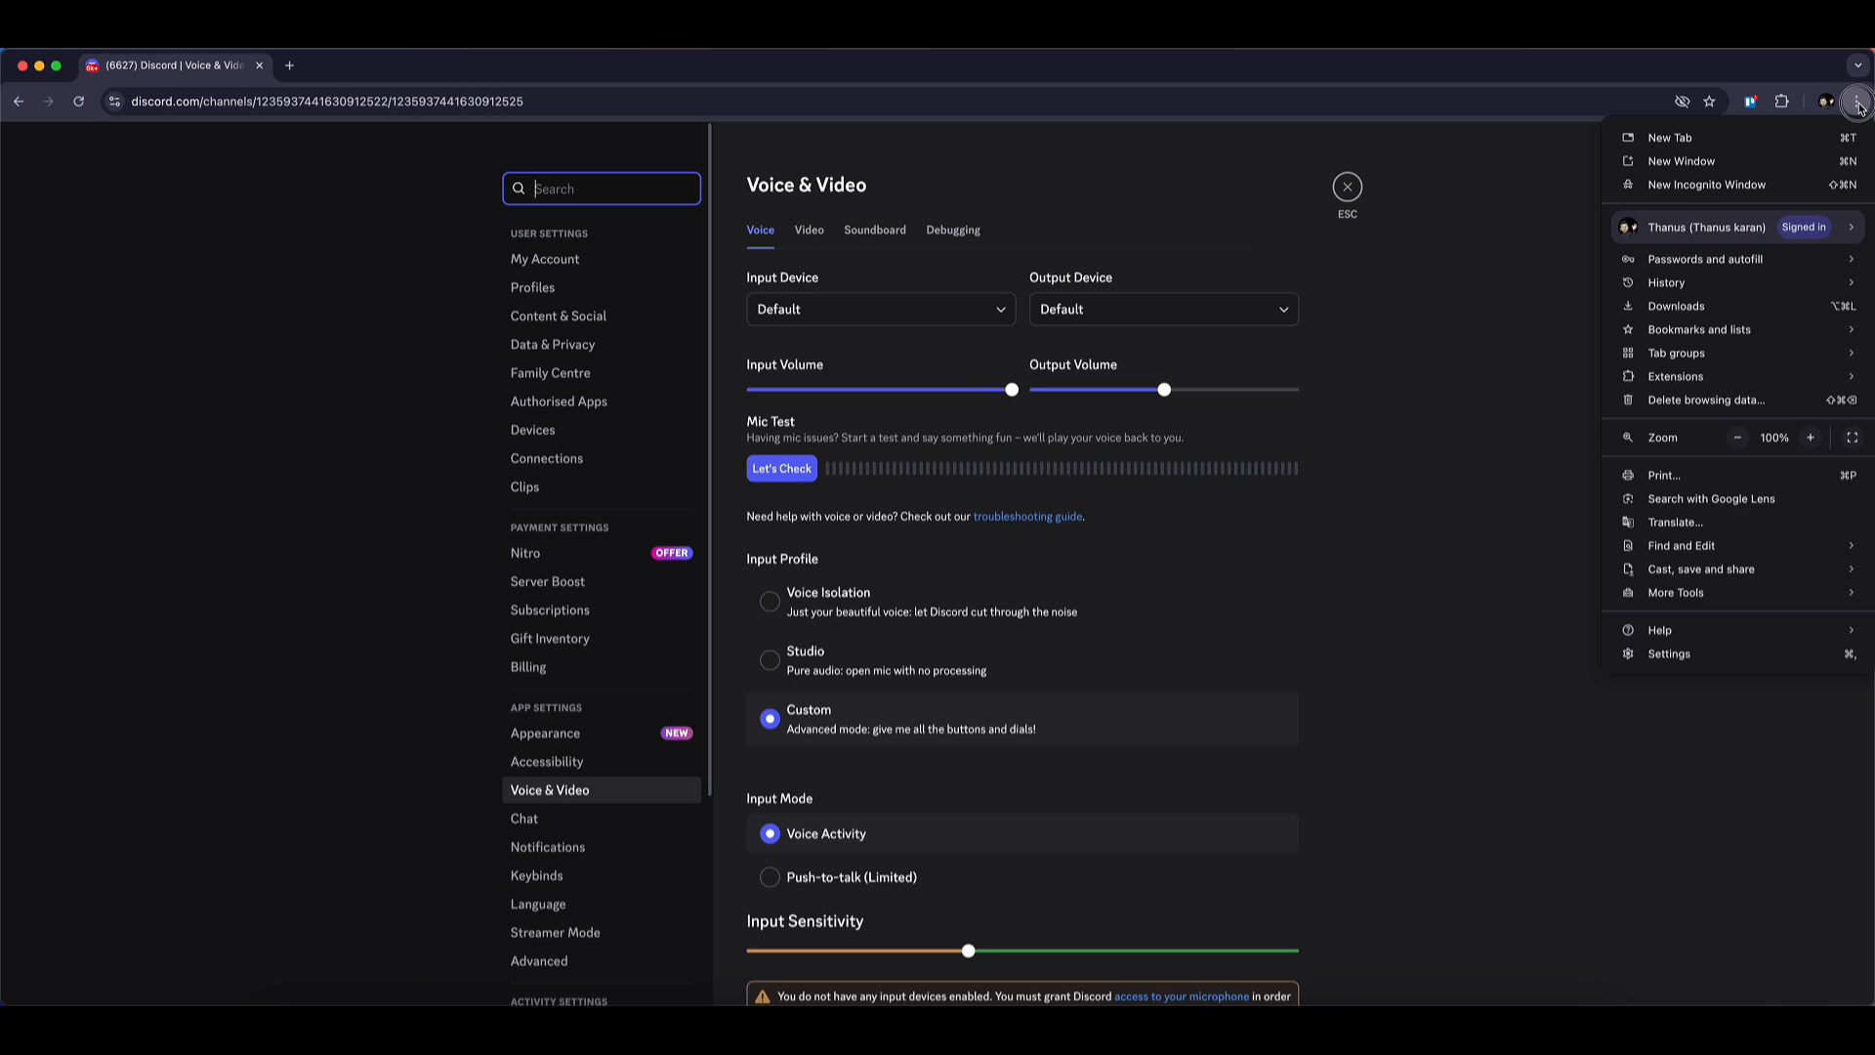
pyautogui.moveTo(1651, 653)
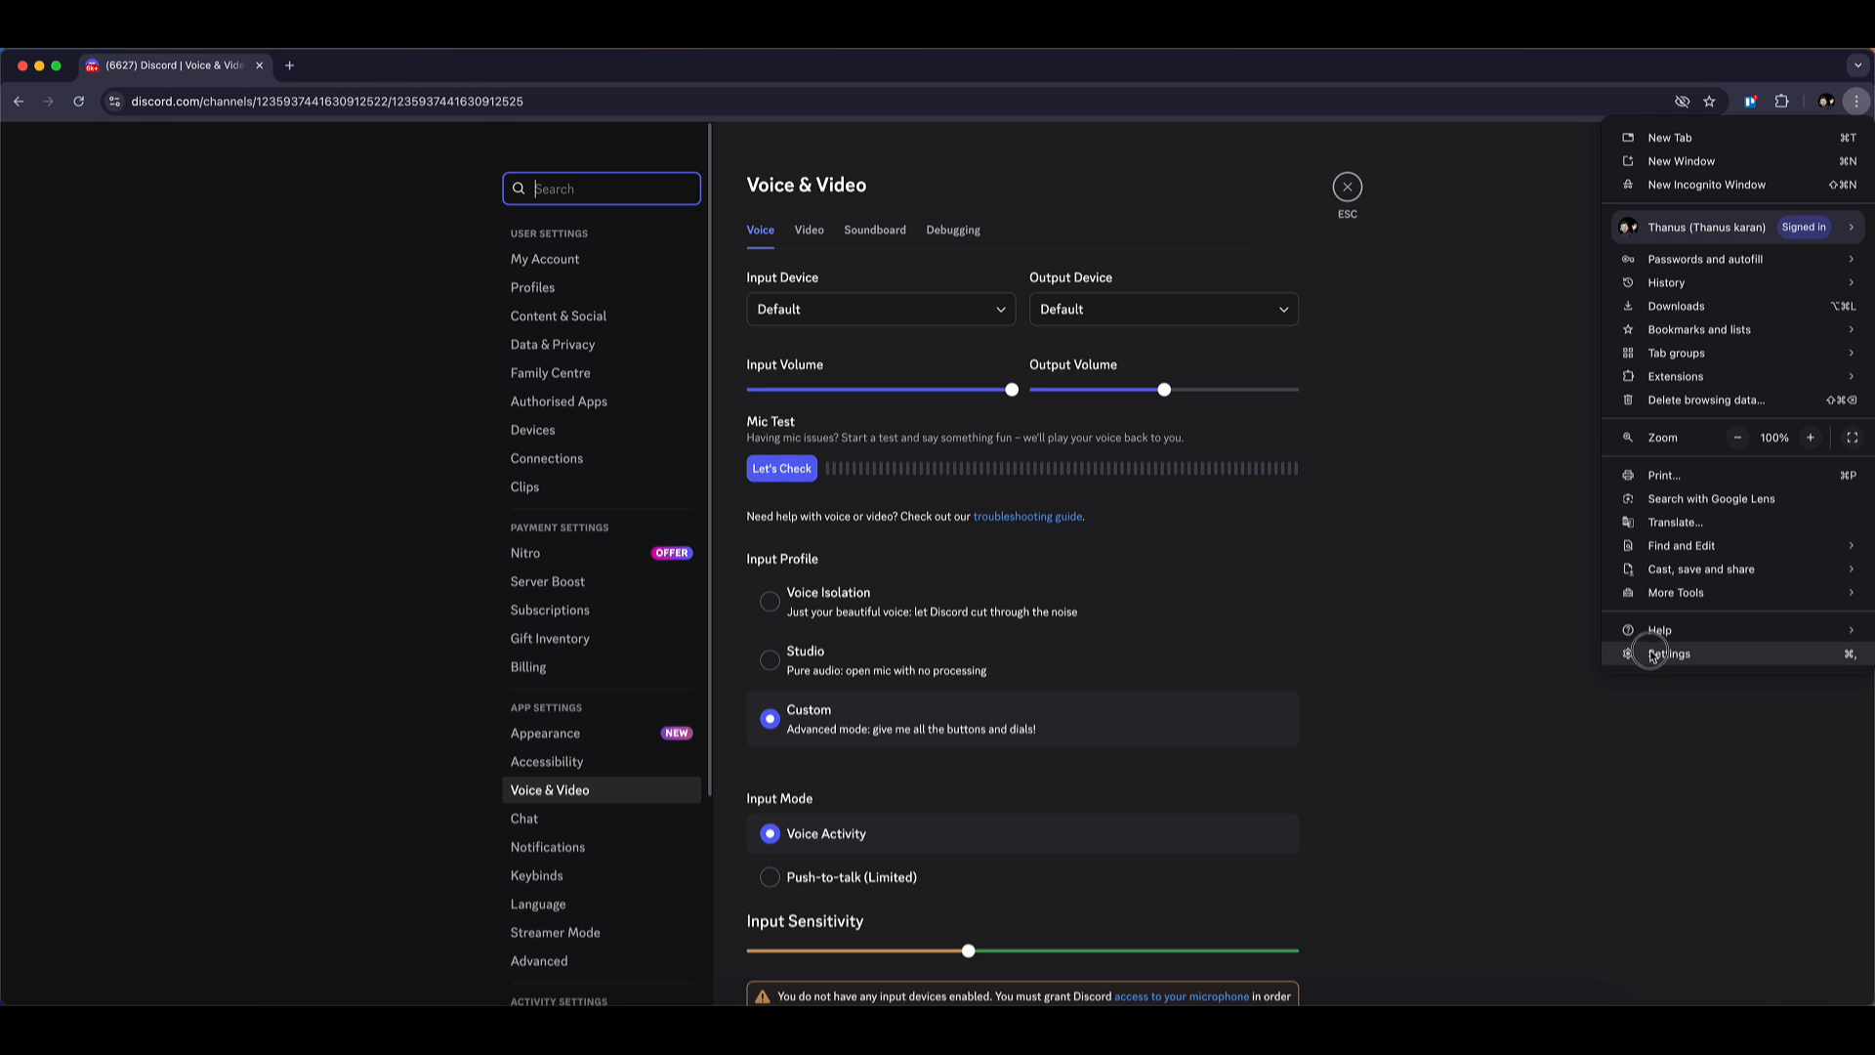
pyautogui.click(1671, 653)
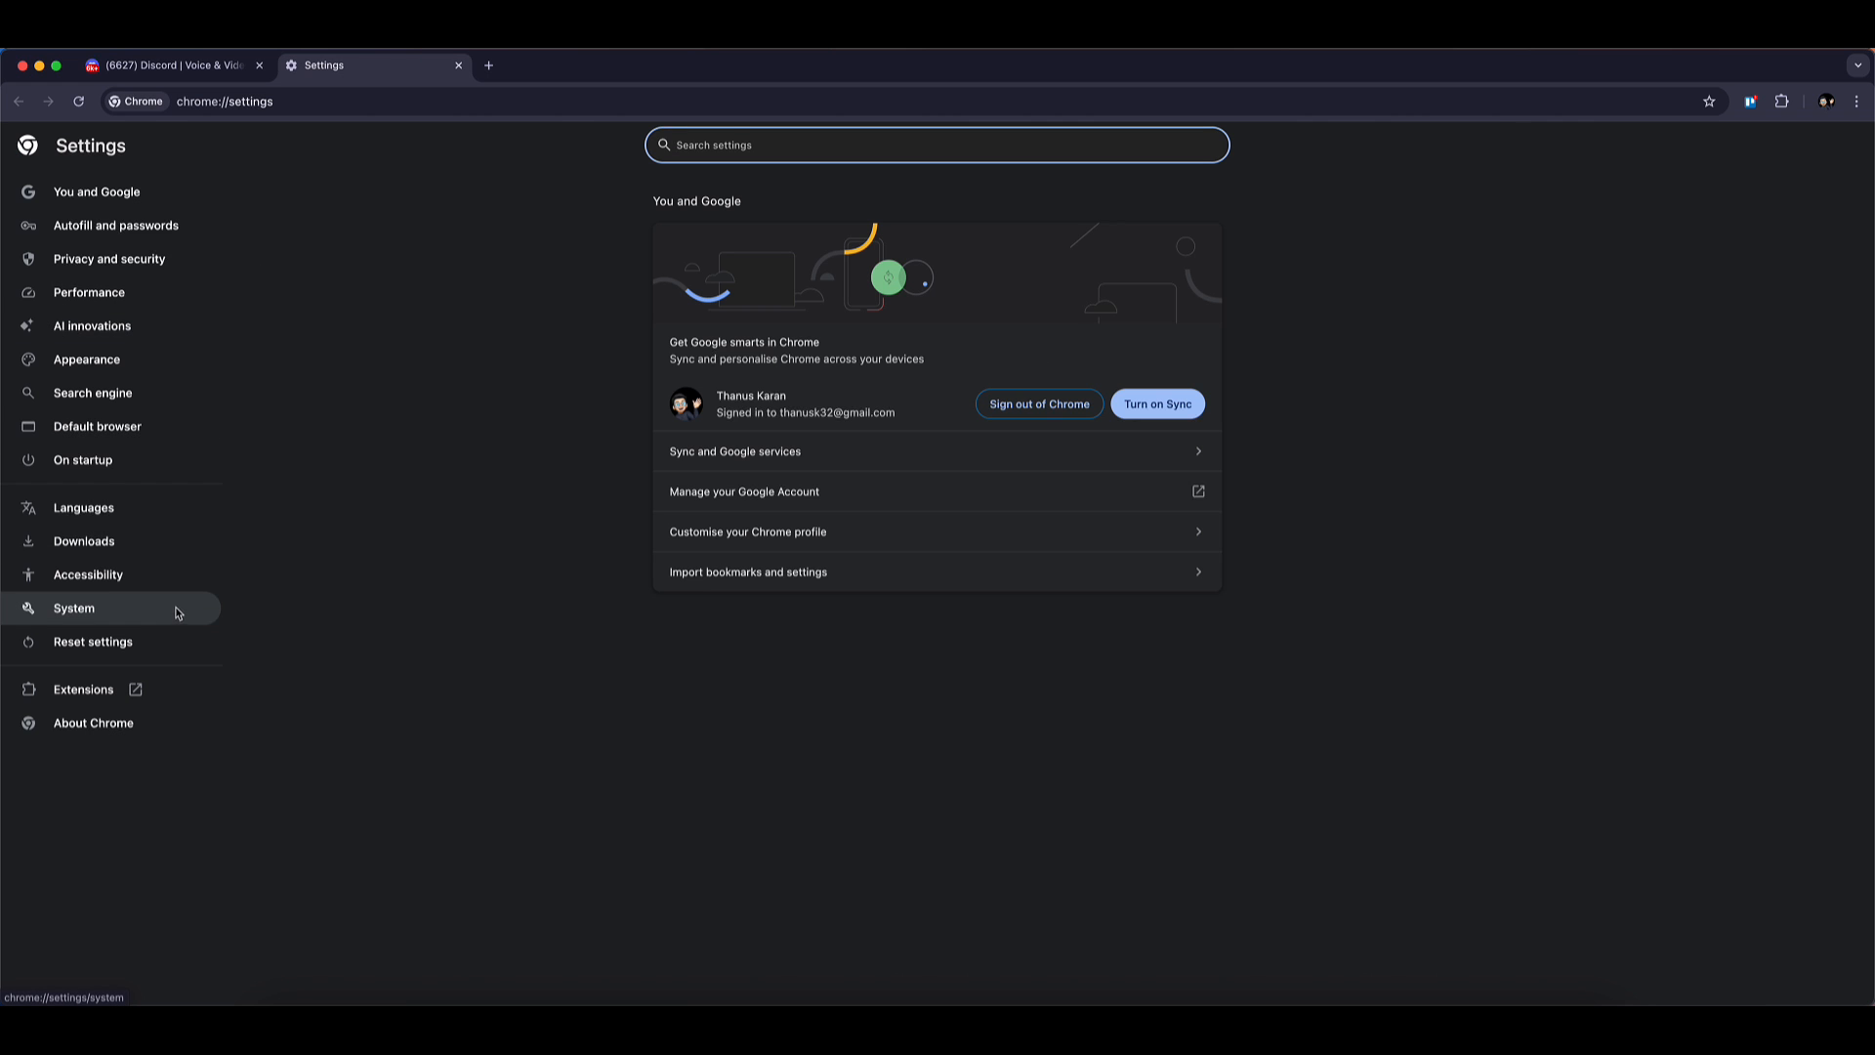
# Step: In Chrome's System settings, switch off 'Use graphics acceleration when available'
pyautogui.click(74, 607)
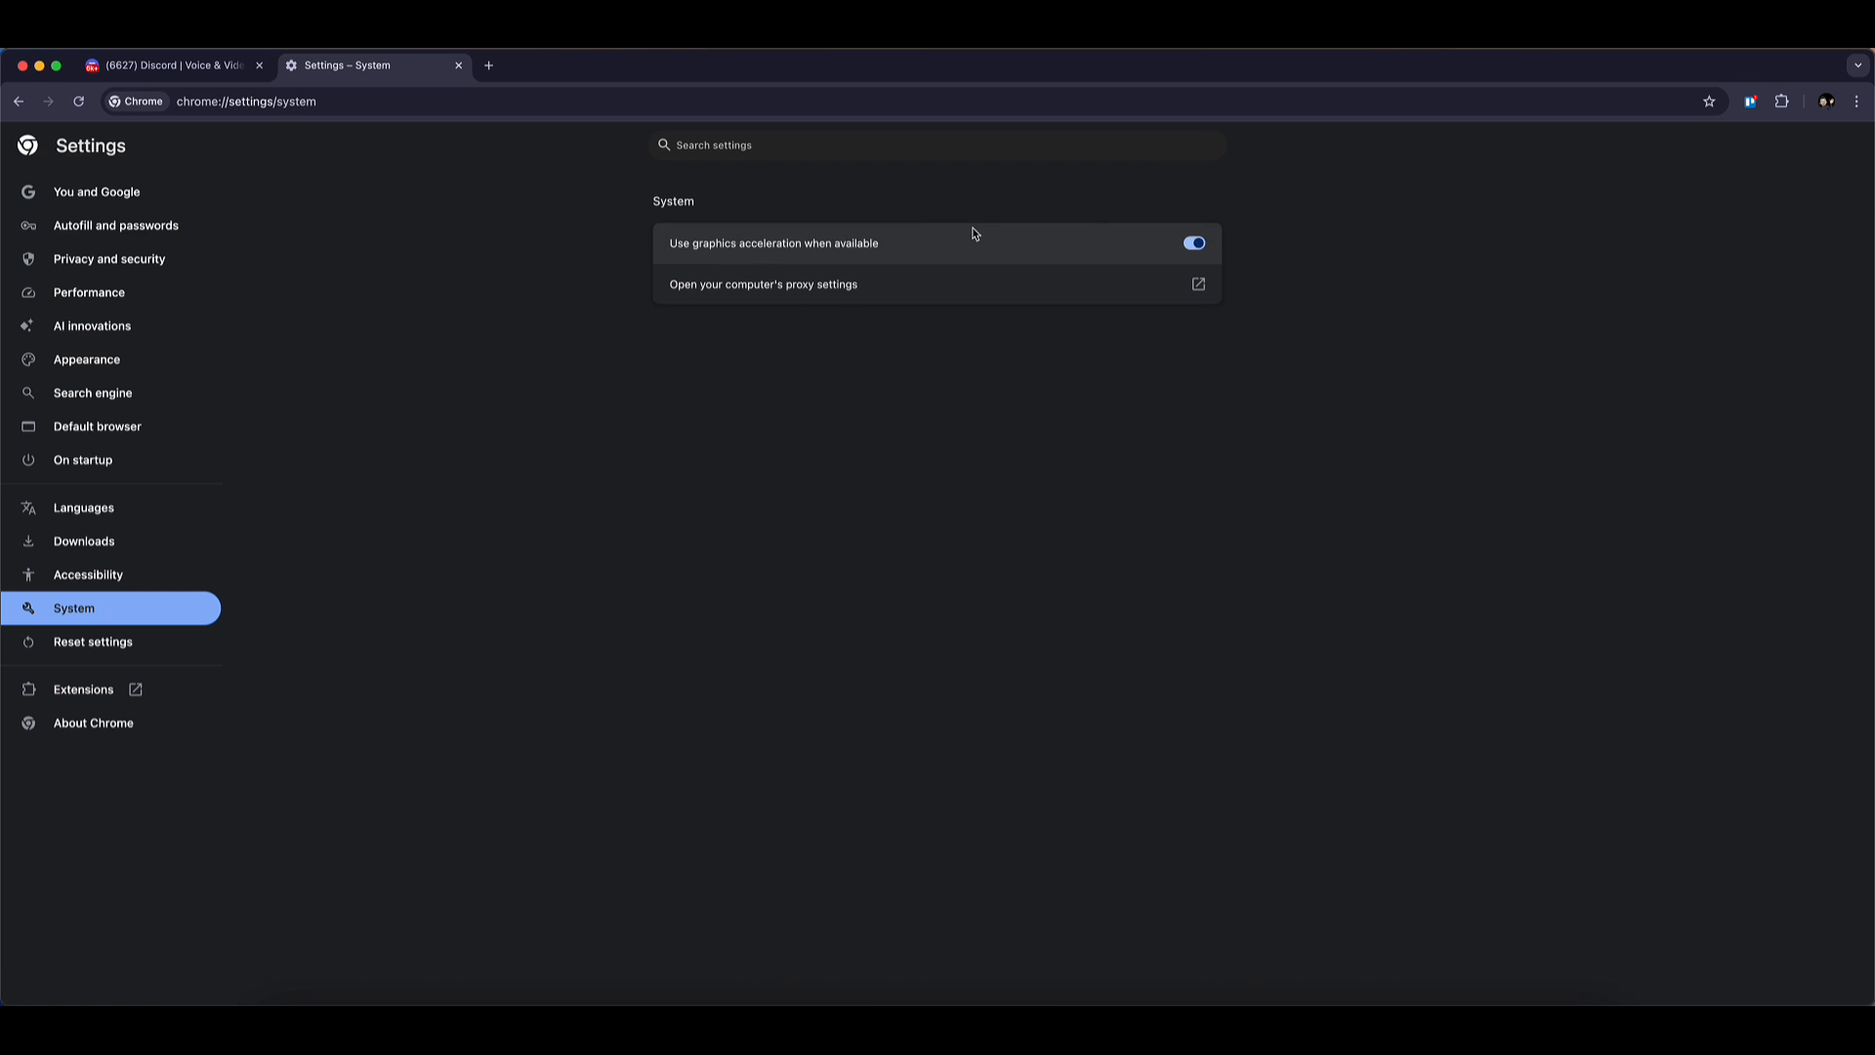
pyautogui.moveTo(847, 244)
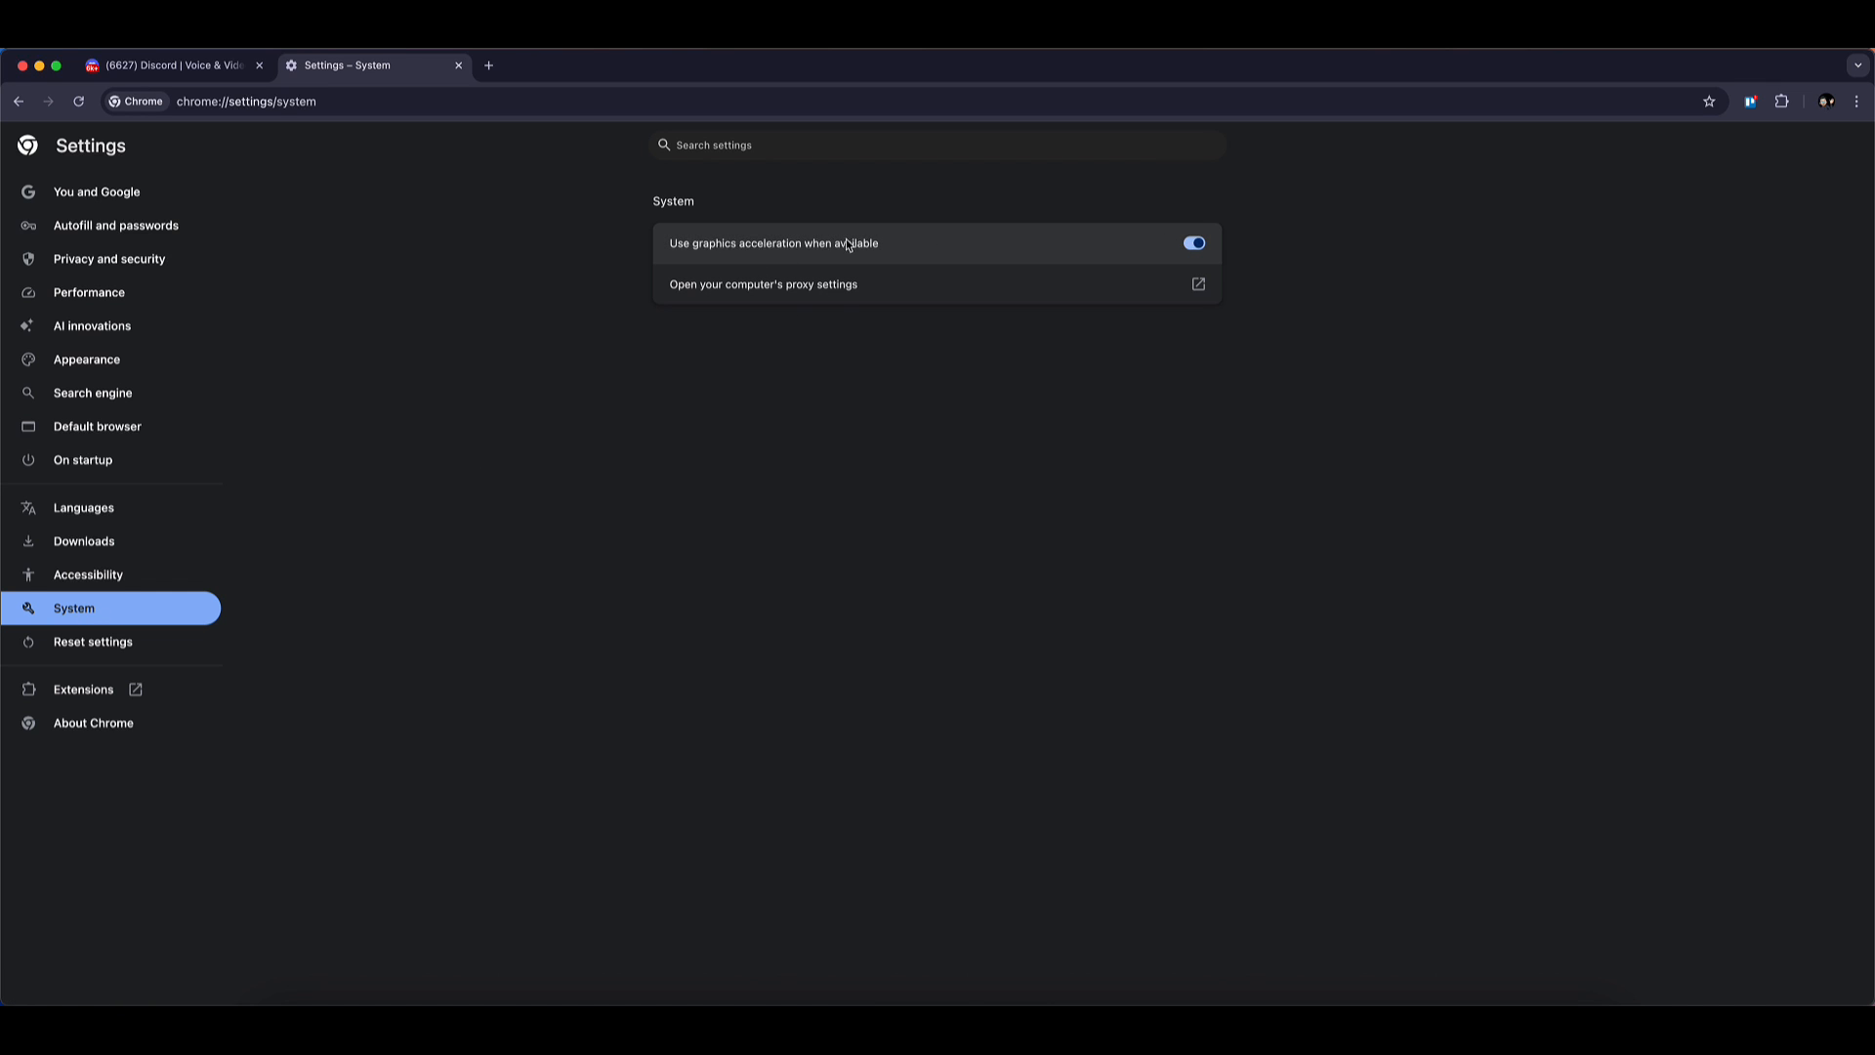
pyautogui.click(1192, 243)
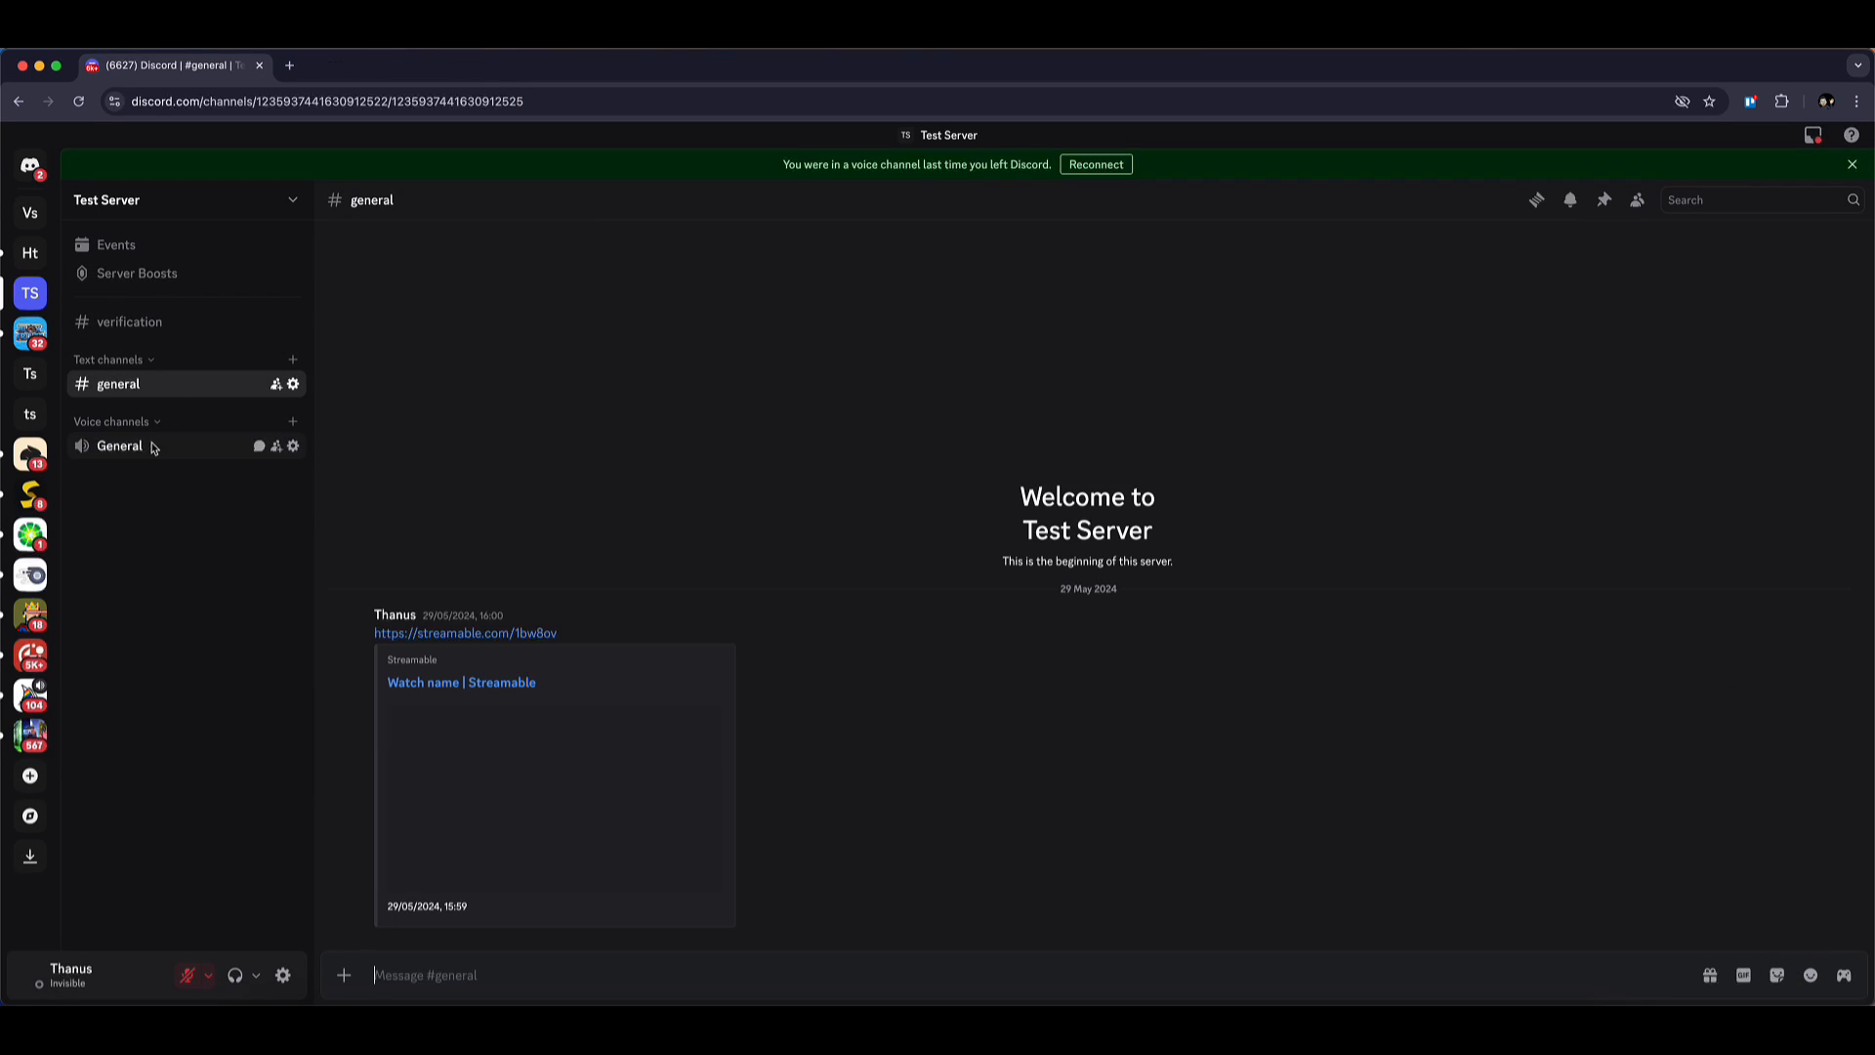
# Step: Join the General voice channel and share the entire screen live
pyautogui.click(119, 928)
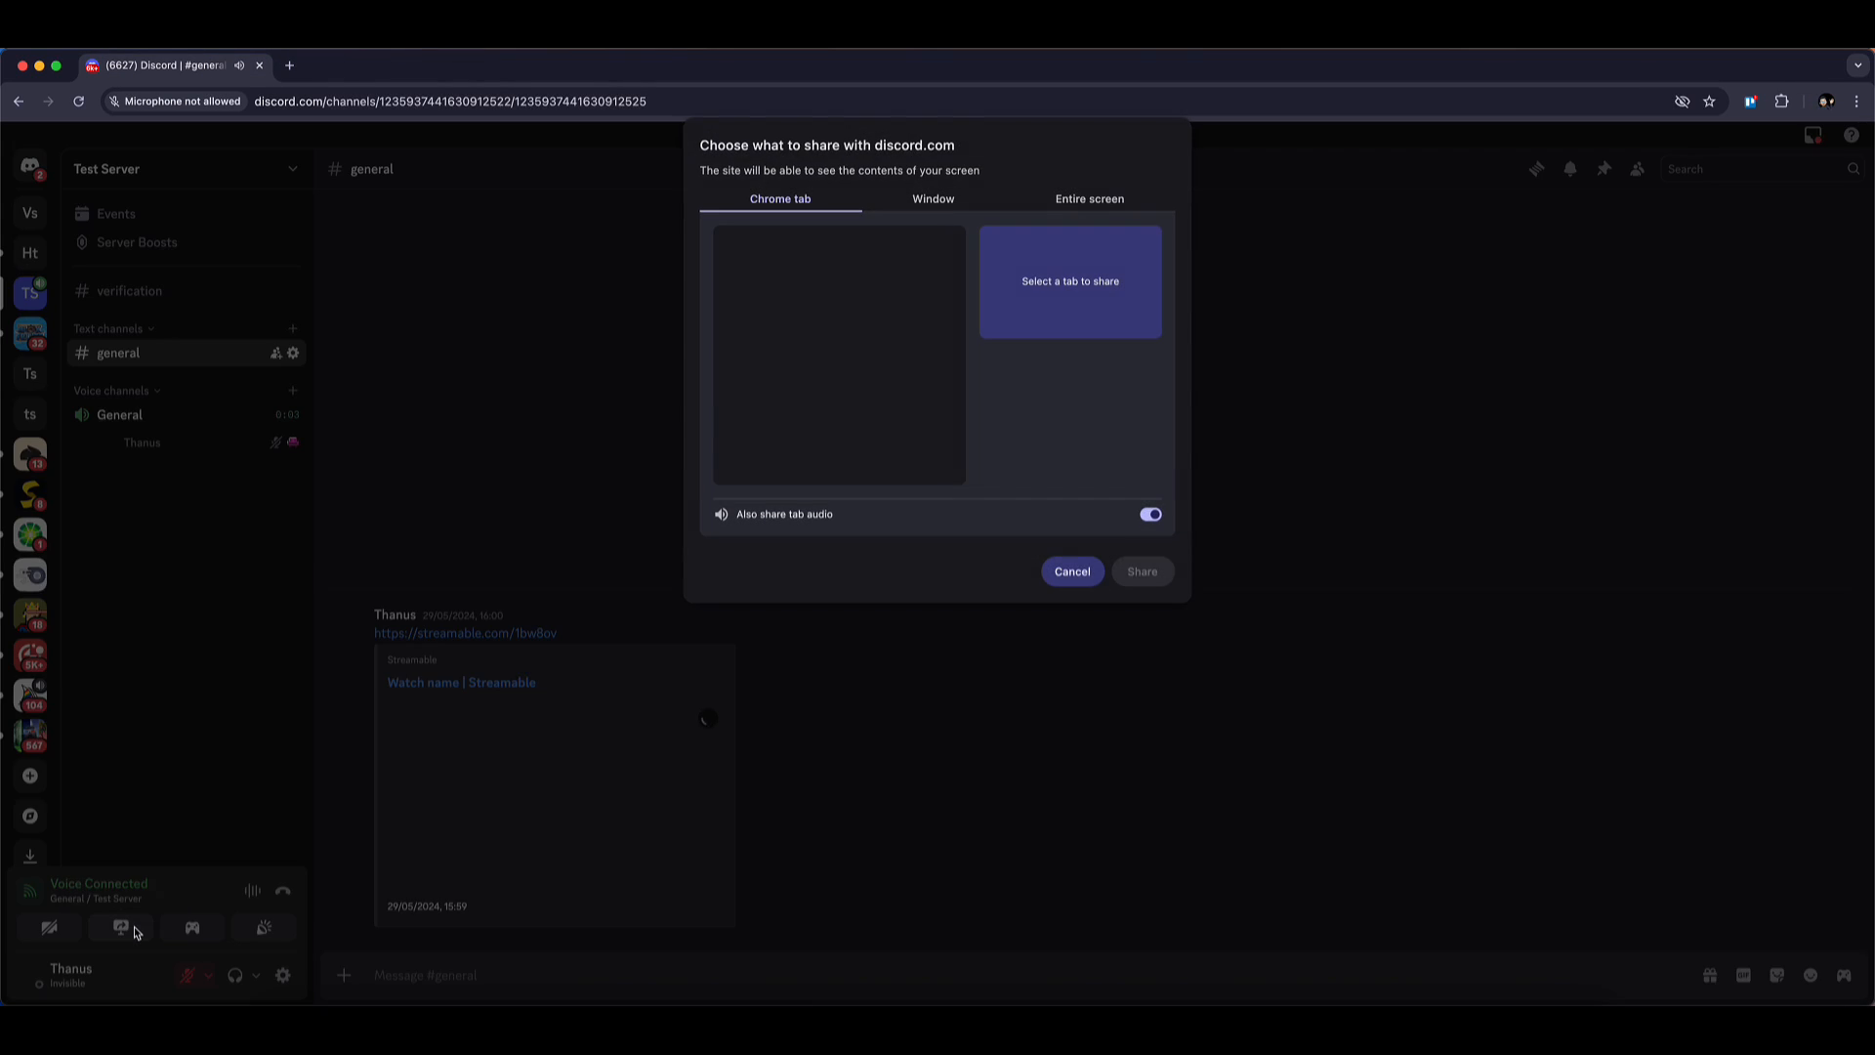
pyautogui.click(1088, 199)
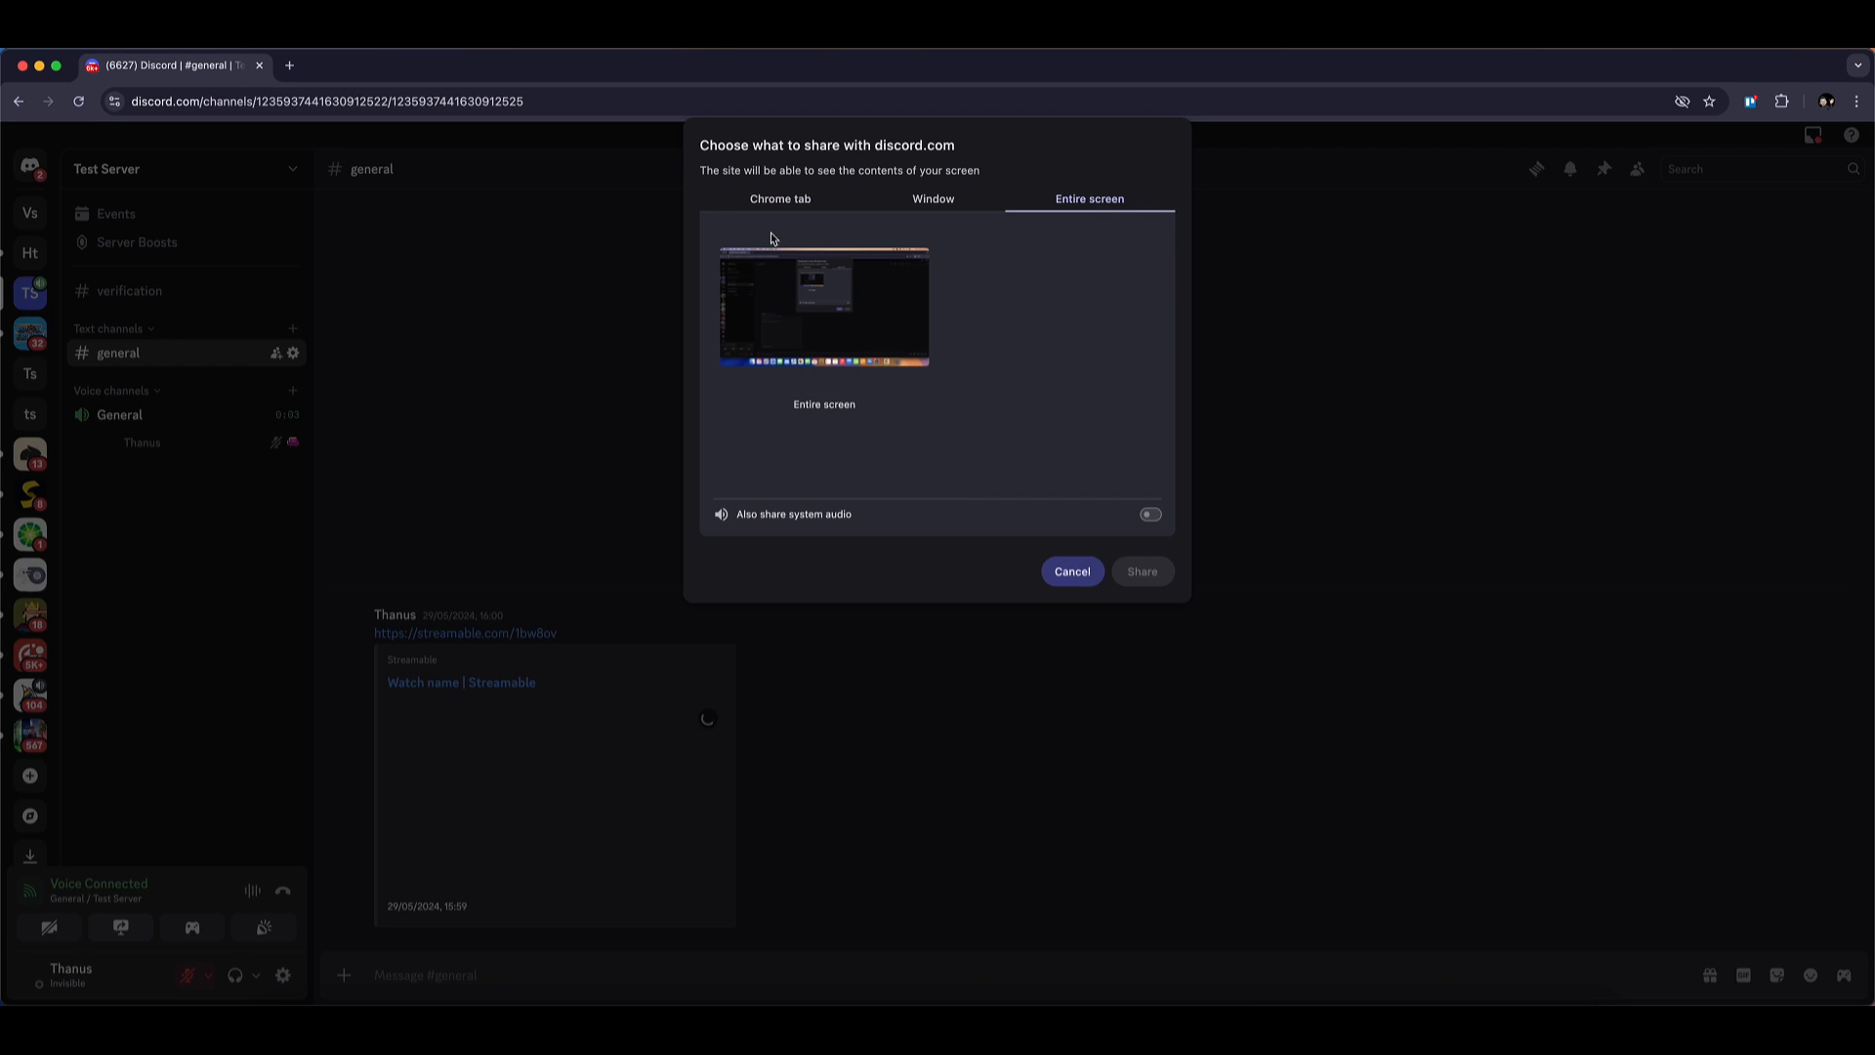
pyautogui.click(822, 308)
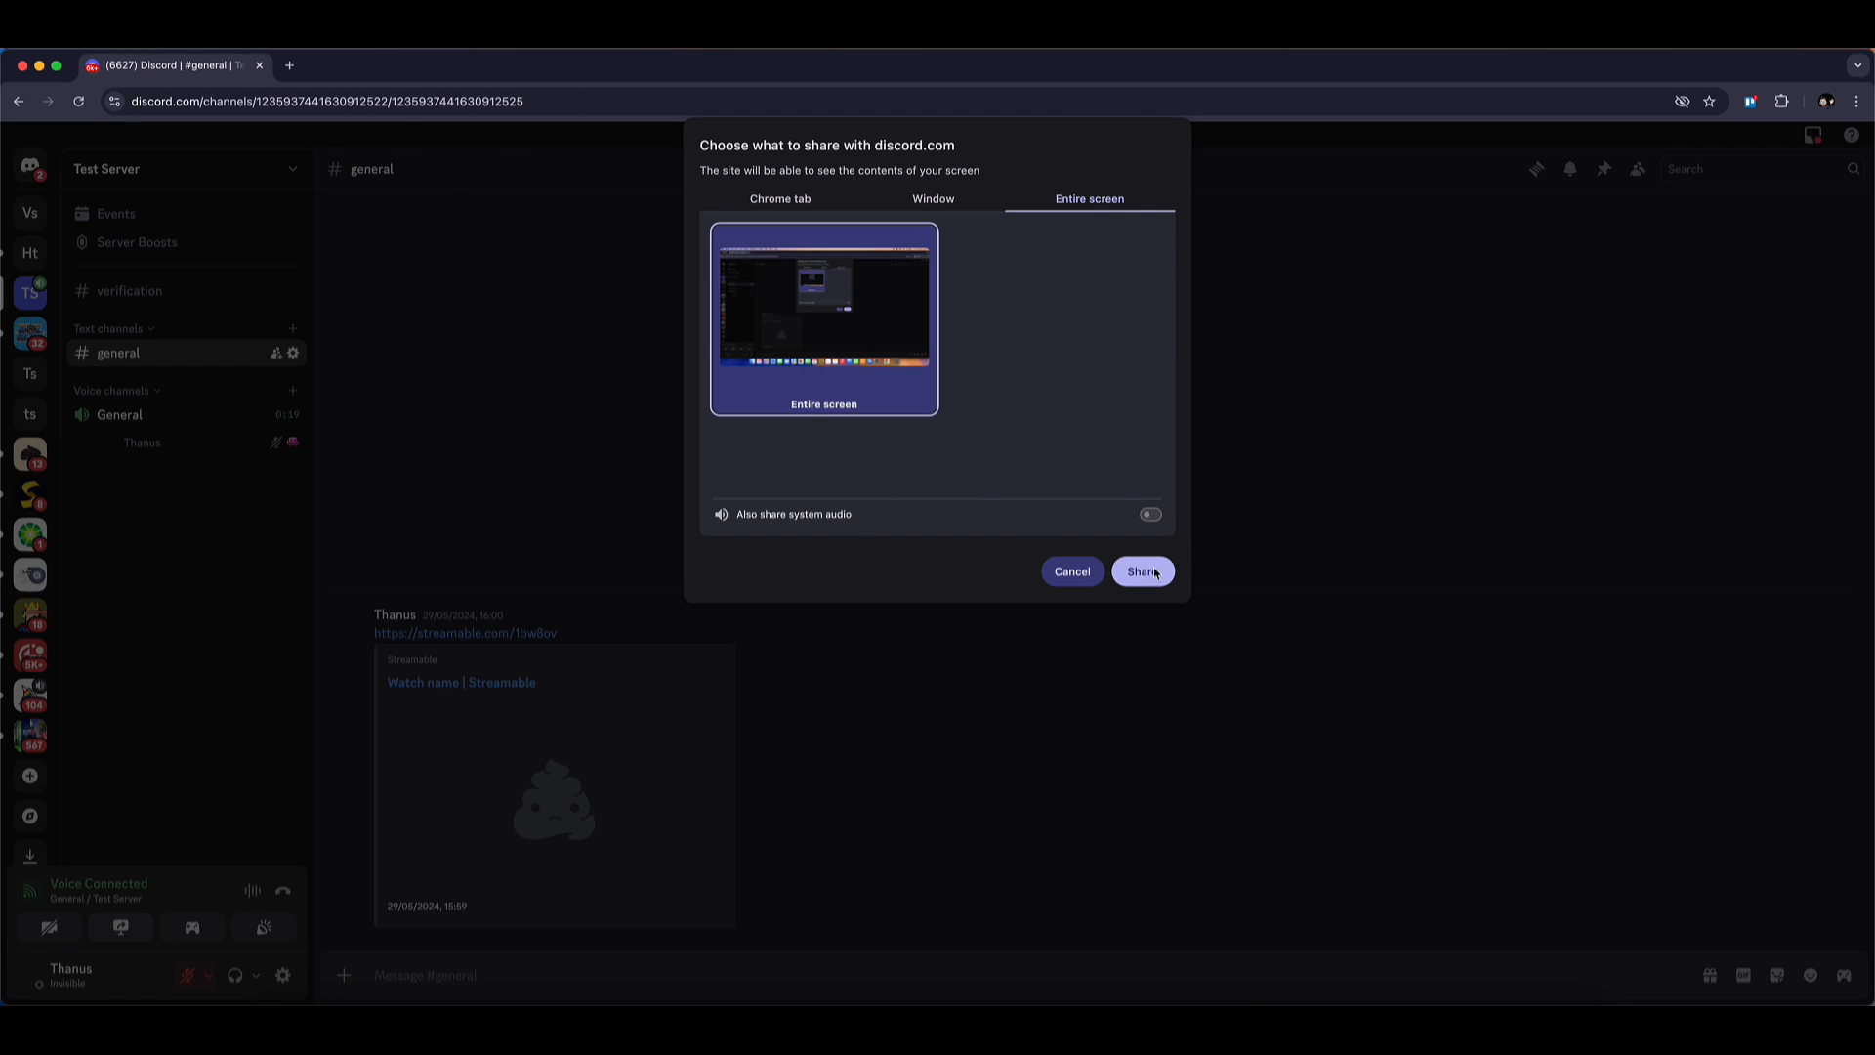
pyautogui.click(1140, 571)
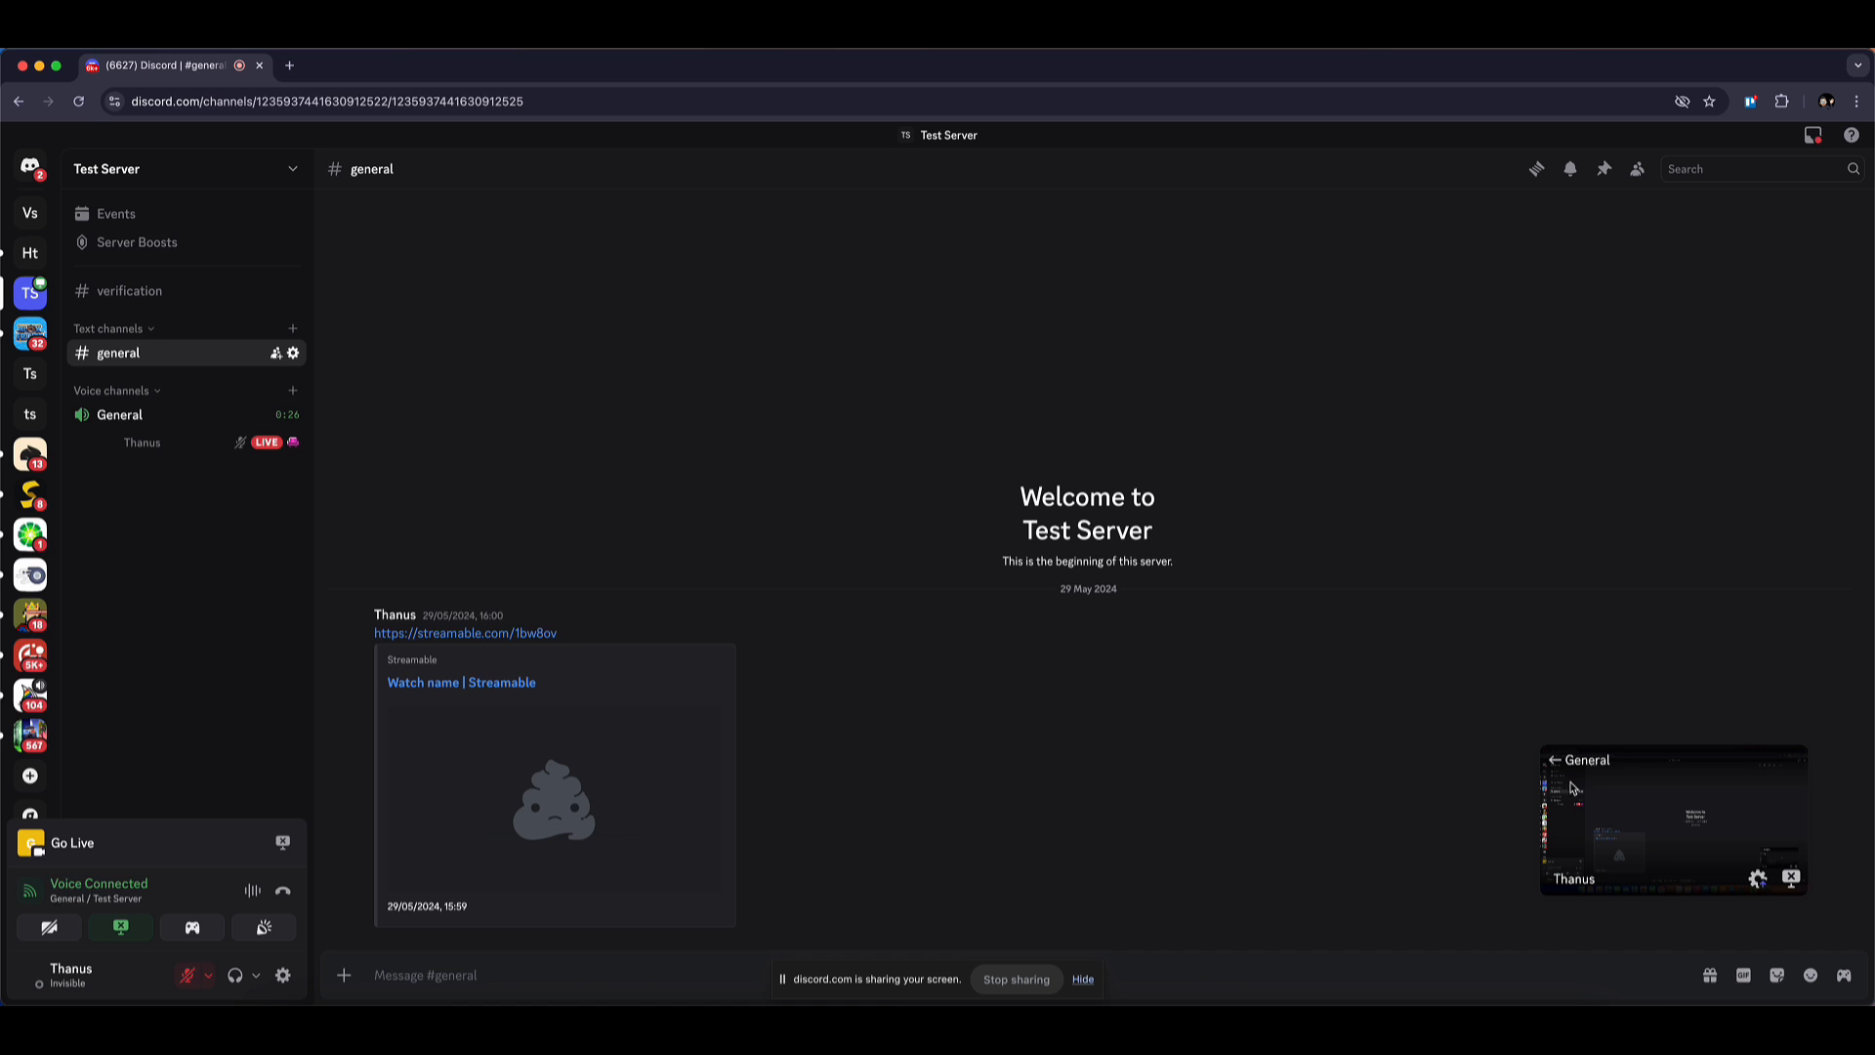